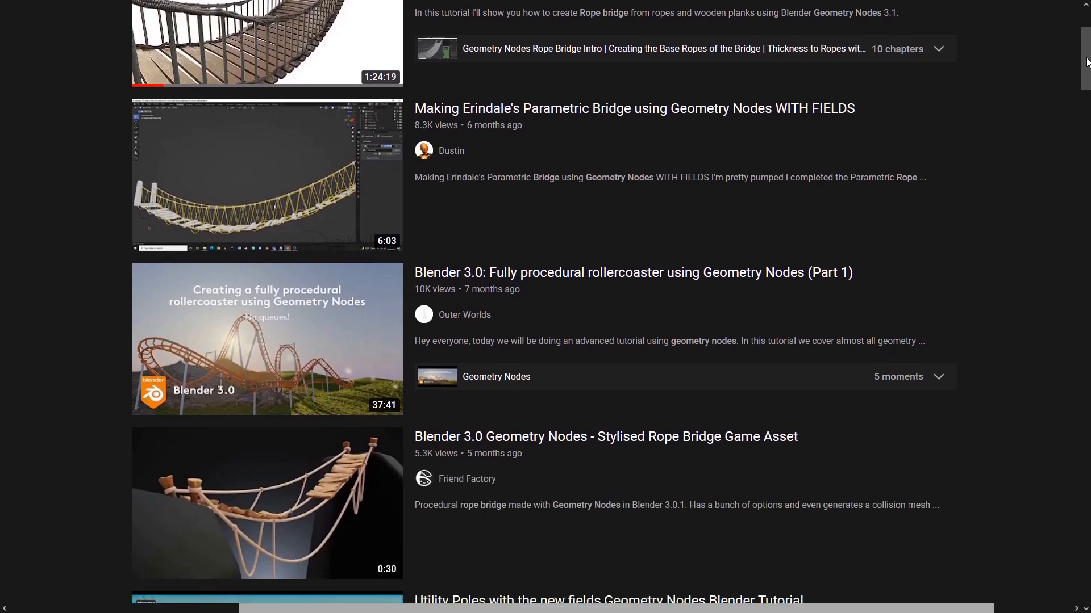
- Scroll down the YouTube results listing Geometry Nodes rope bridge and power-line tutorials
{"action": "scroll", "scroll_direction": "down", "scroll_amount": 3}
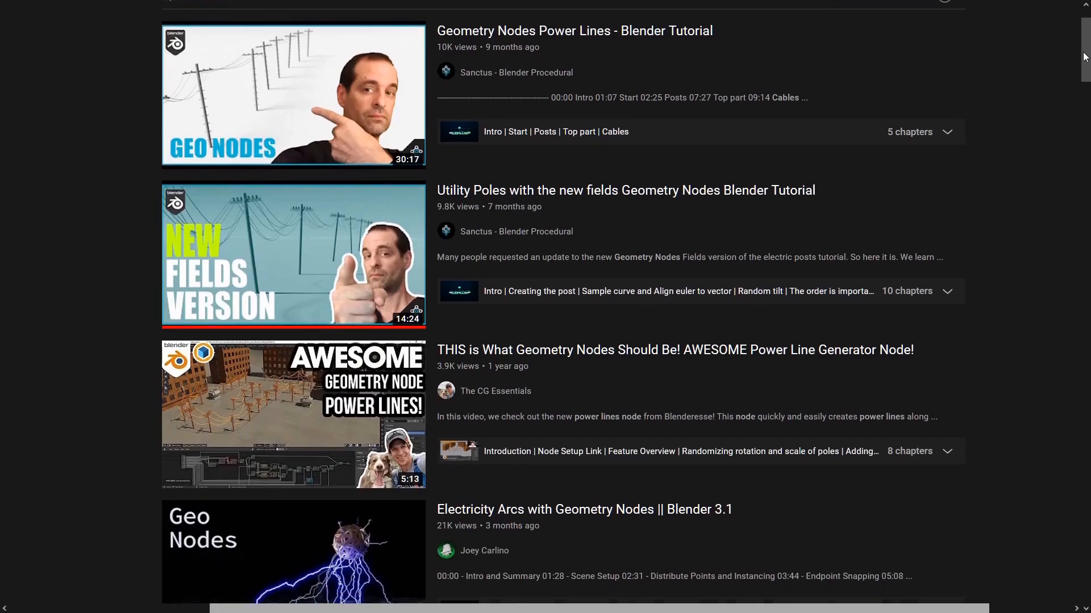
{"action": "scroll", "scroll_direction": "down", "scroll_amount": 3}
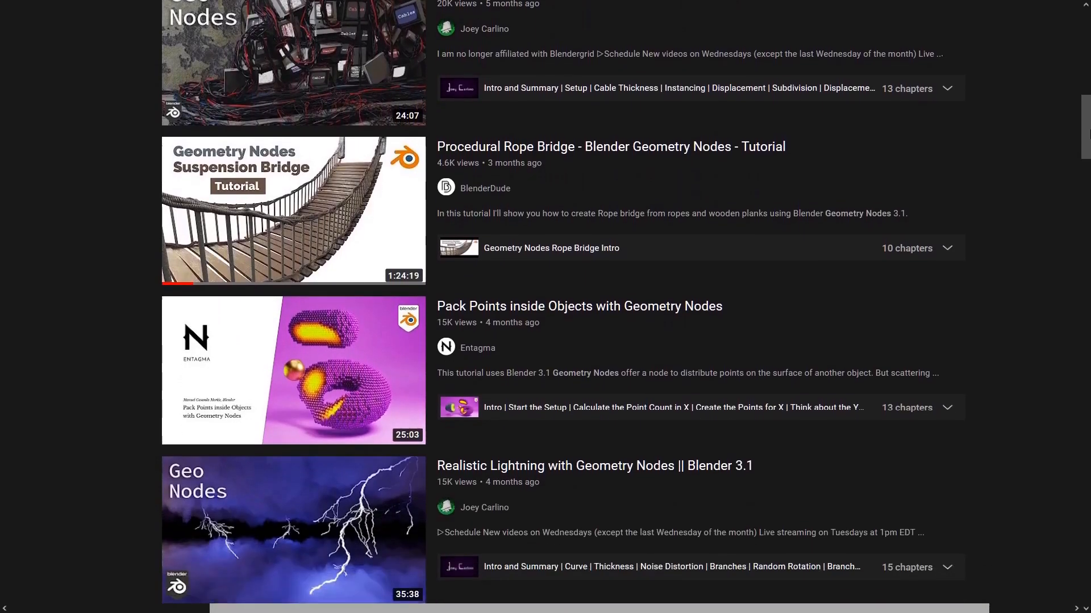
{"action": "scroll", "scroll_direction": "down", "scroll_amount": 3}
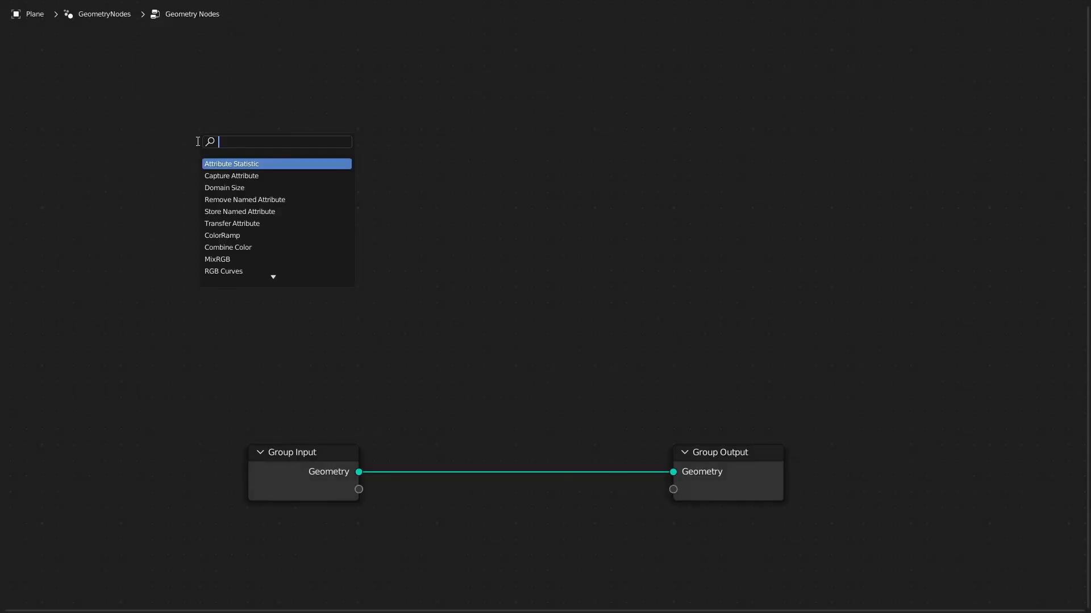
- Begin typing the xc line of the CatenaryOffsets formula in Blender
{"action": "type", "text": "bez"}
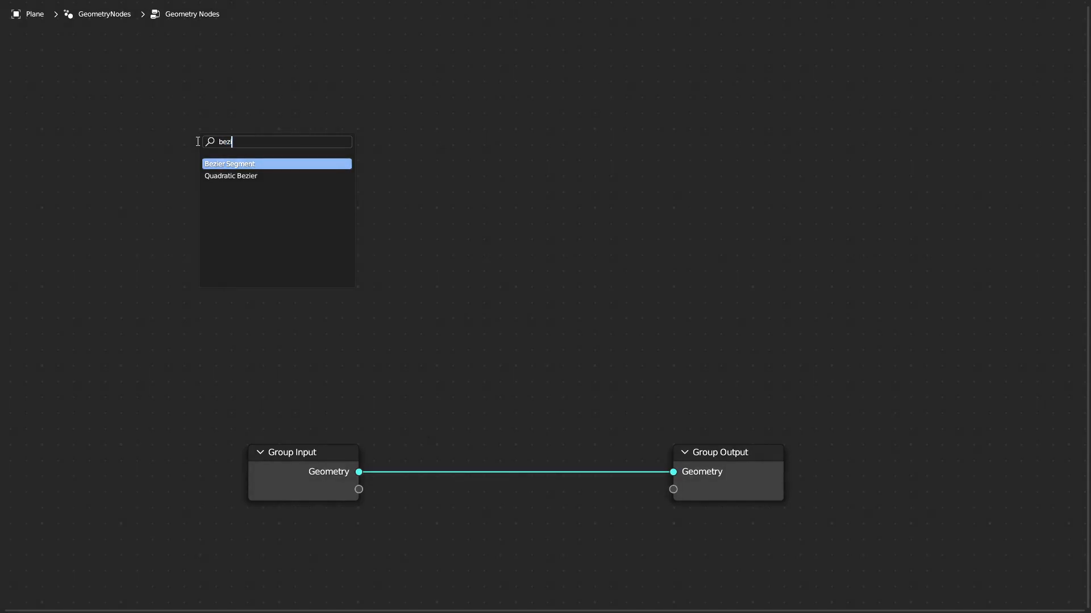
{"action": "left_click", "coordinate": [231, 176]}
{"action": "type", "text": "xc = 0.5 - a*asinh((y1-y2)/(2*a*sinh("}
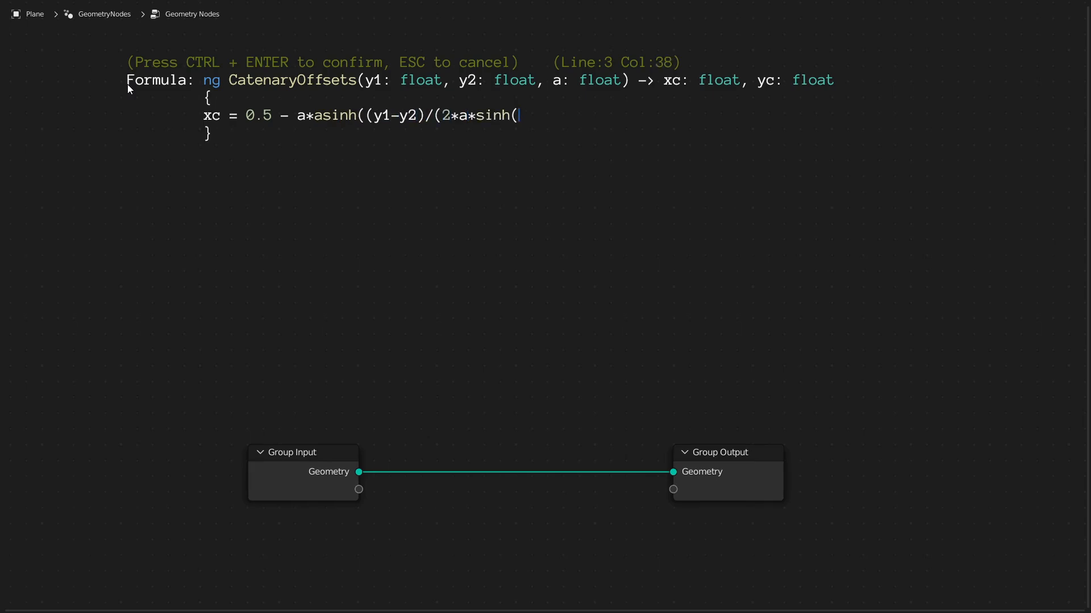
- Finish the xc line and create the CatenaryOffsets node
{"action": "type", "text": "-1/2a)));"}
{"action": "type", "text": "ng Cat"}
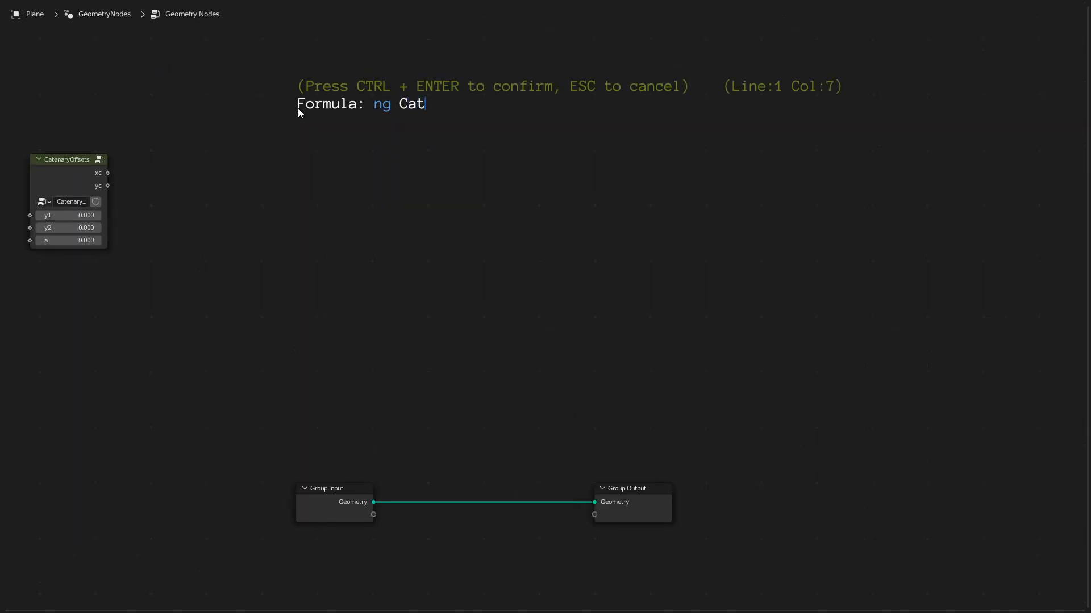
- Write the Catenary2D node group: inputs x, xc, yc, a with y = yc + a*cosh((x-xc)/a)
{"action": "type", "text": "enary2D(x: float,"}
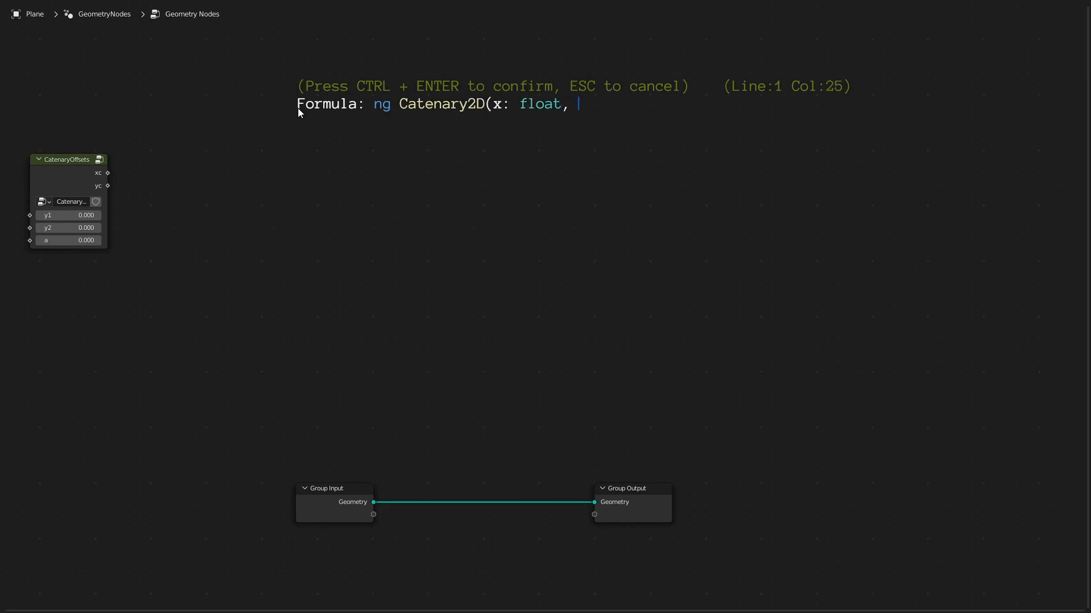
{"action": "type", "text": "xc: float, yc: float, a: float) -> y :float"}
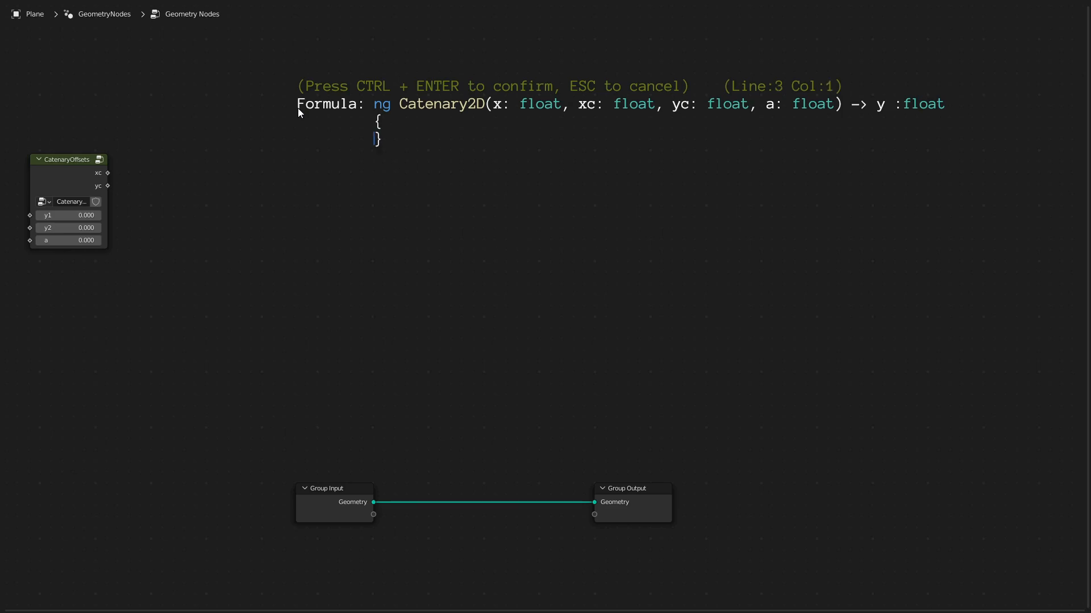
{"action": "type", "text": "out y = yc +"}
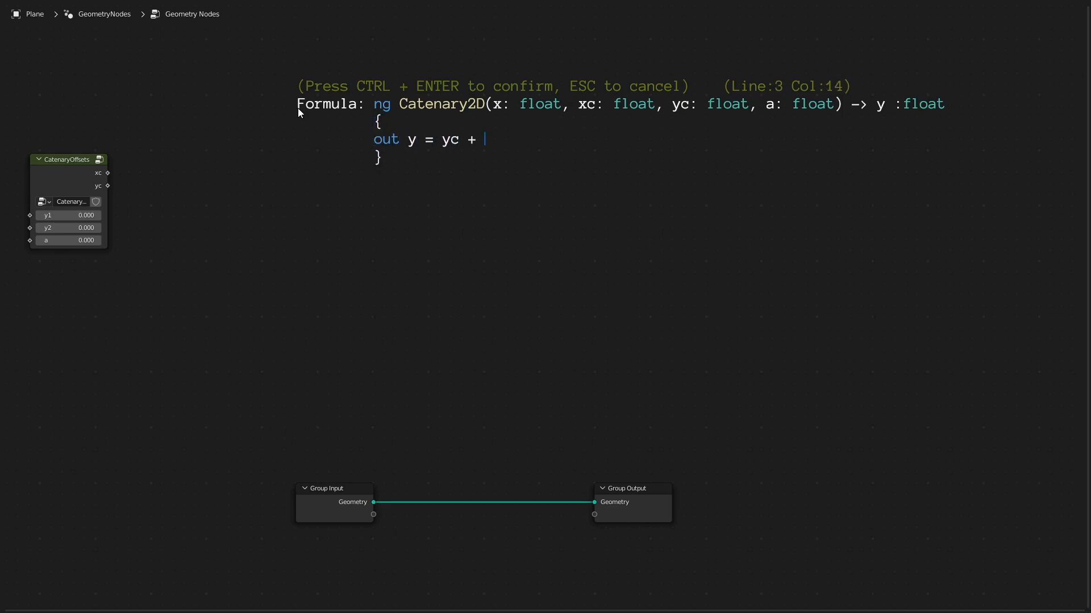
{"action": "type", "text": "a * cosh((x-xc)/a);"}
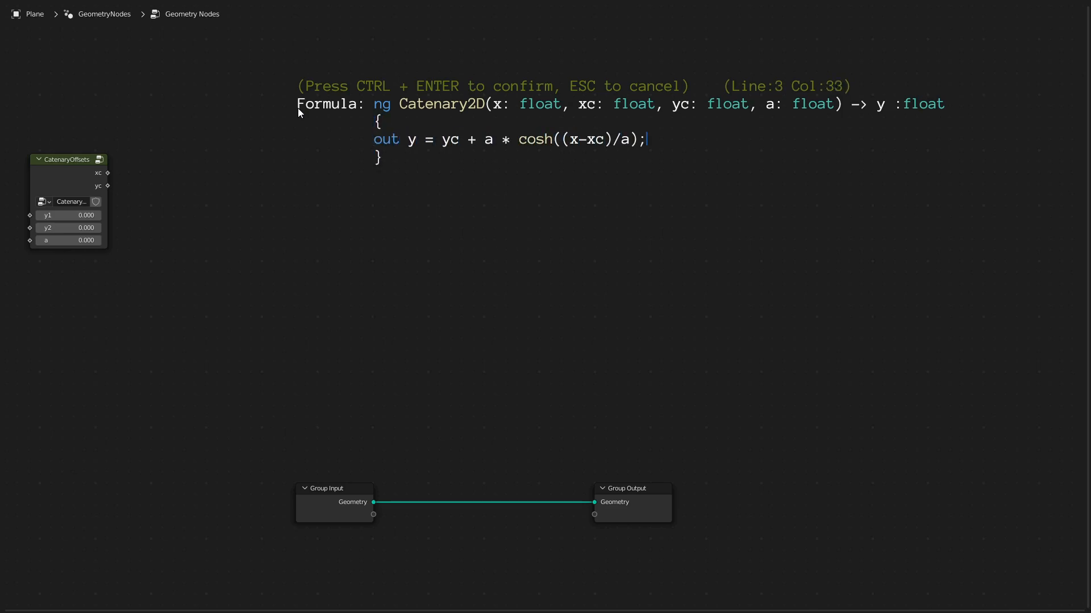
{"action": "type", "text": "Catenary2D("}
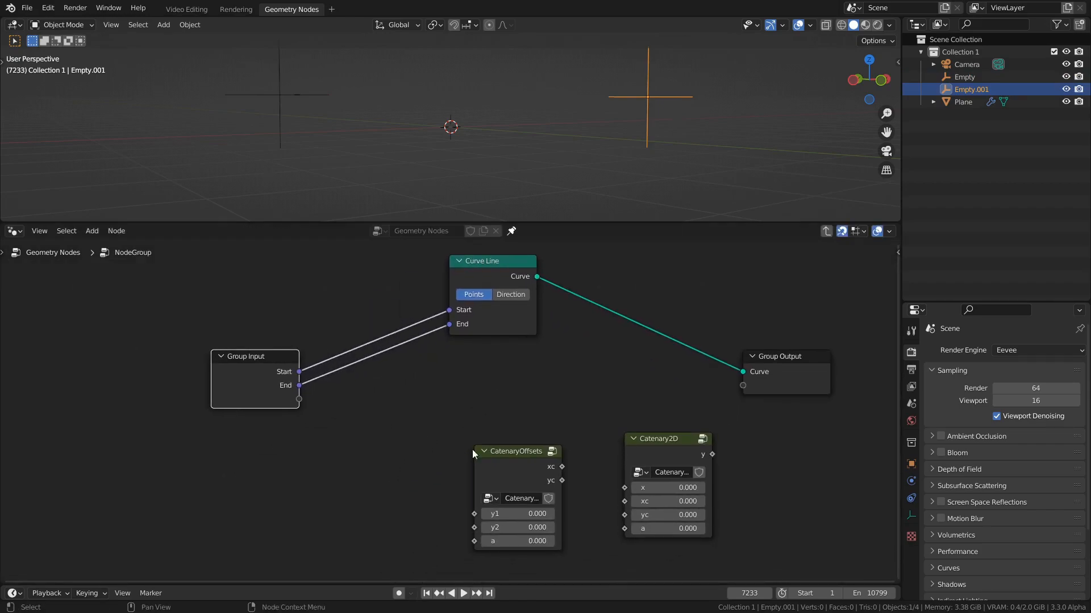
- Wire Separate XYZ Z and Spline Parameter Factor into CatenaryOffsets and Catenary2D, with a set to 1
{"action": "type", "text": "combin"}
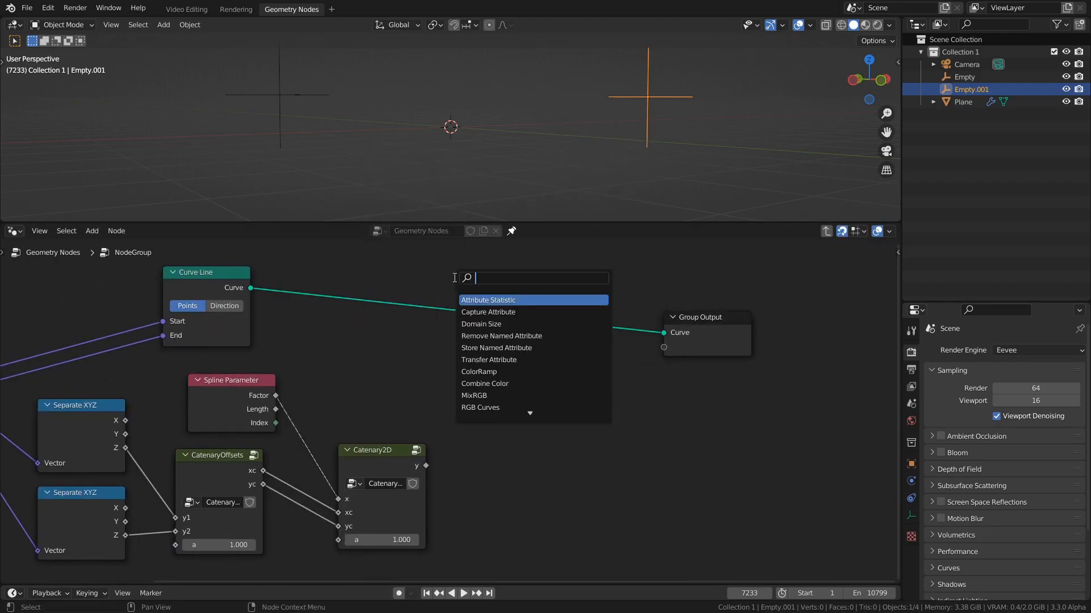
- Add Resample Curve (Count 20) and Set Position, feeding a Combine XYZ into Offset
{"action": "type", "text": "s"}
{"action": "type", "text": "com"}
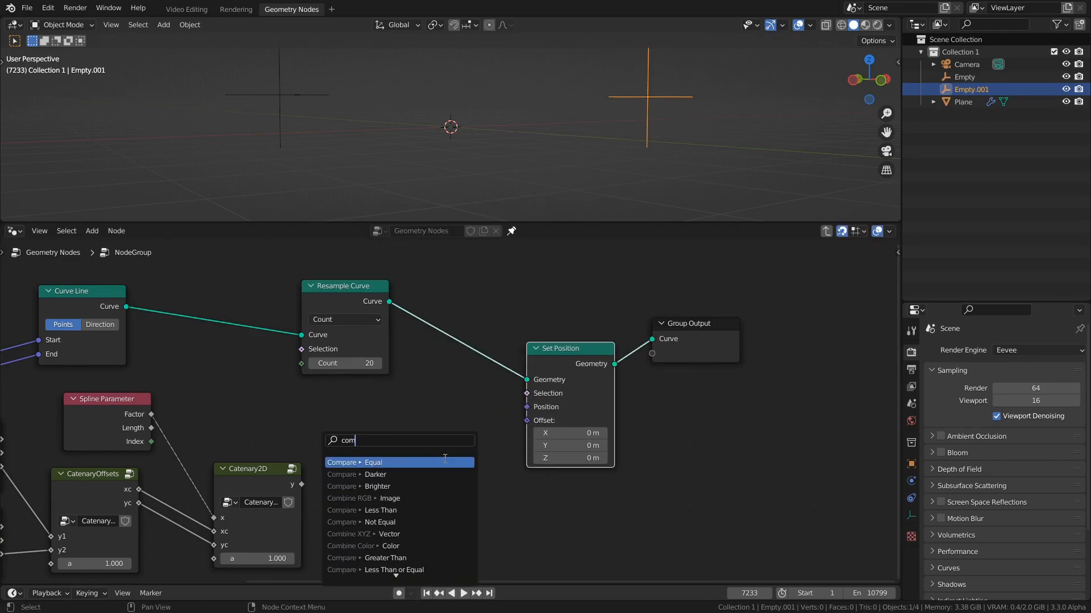
{"action": "left_click", "coordinate": [362, 533]}
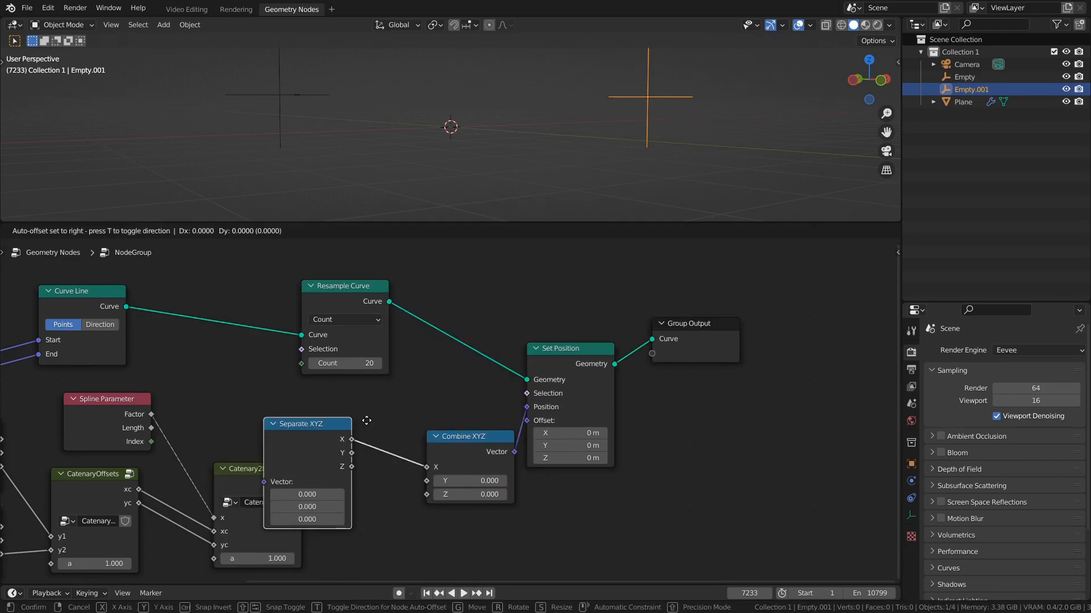